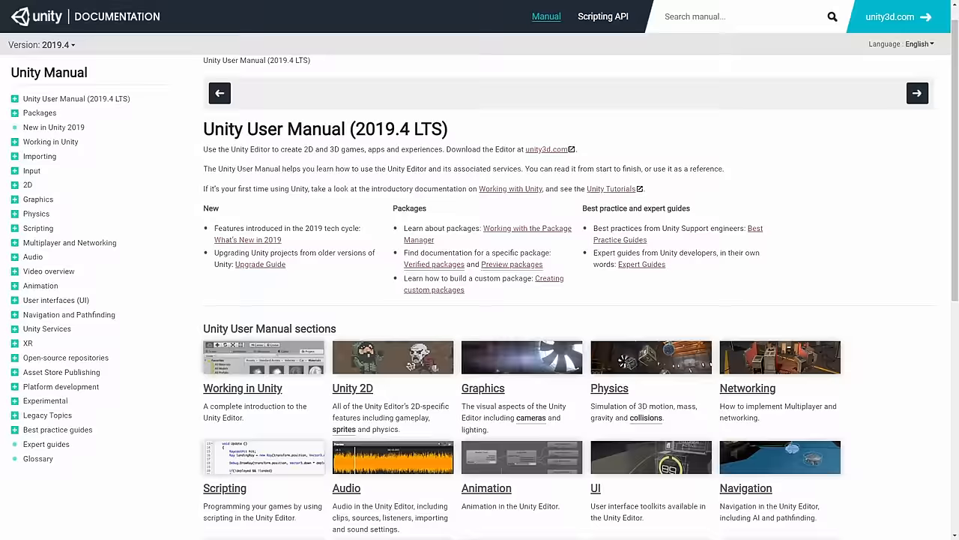
scroll(down, 3)
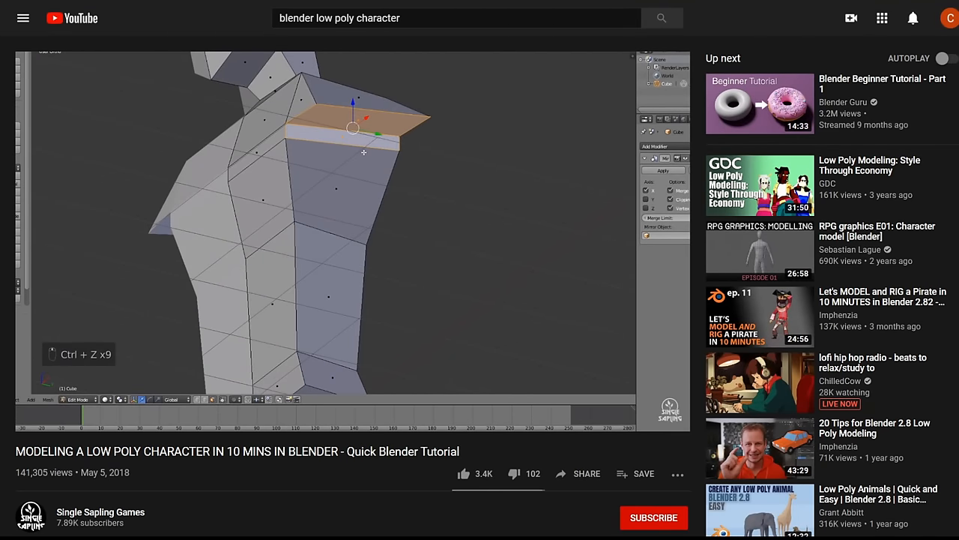
key(1)
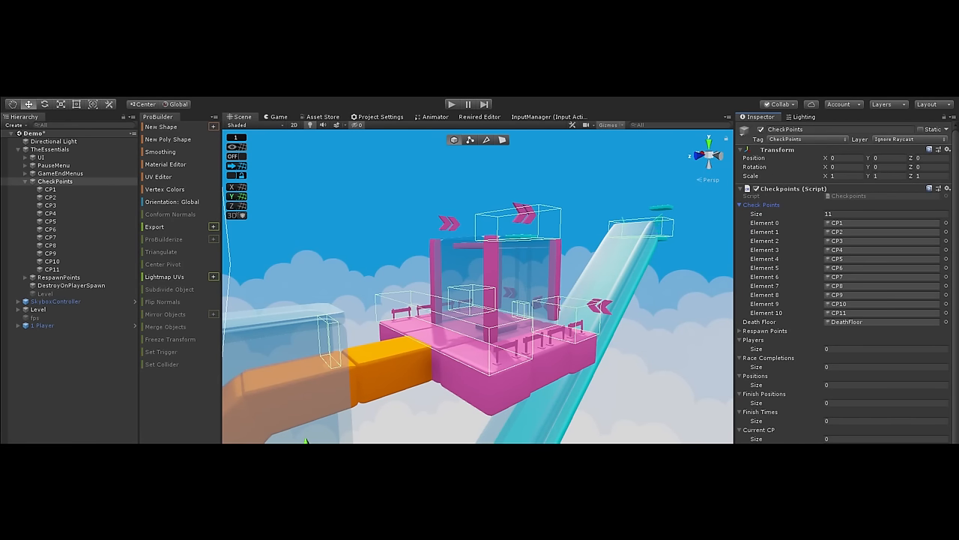
click(453, 105)
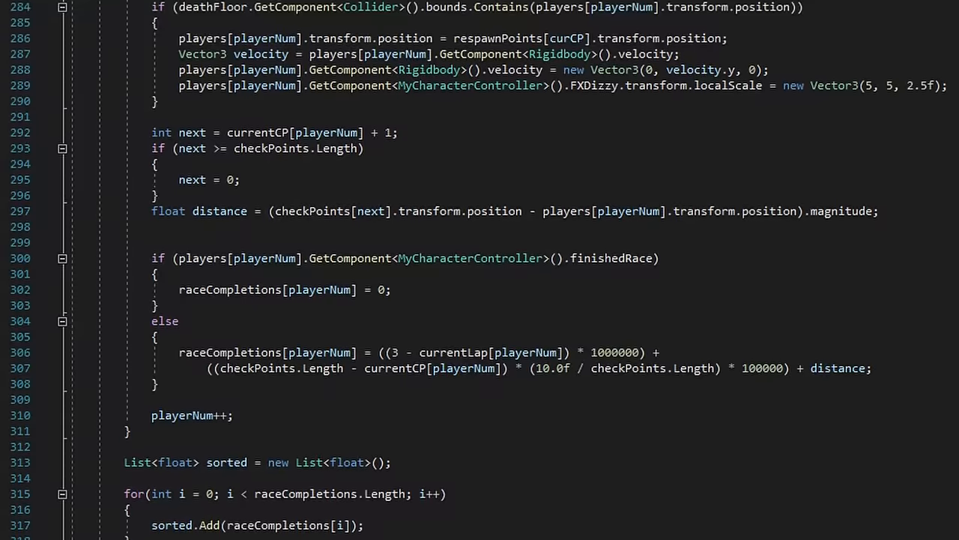
scroll(down, 3)
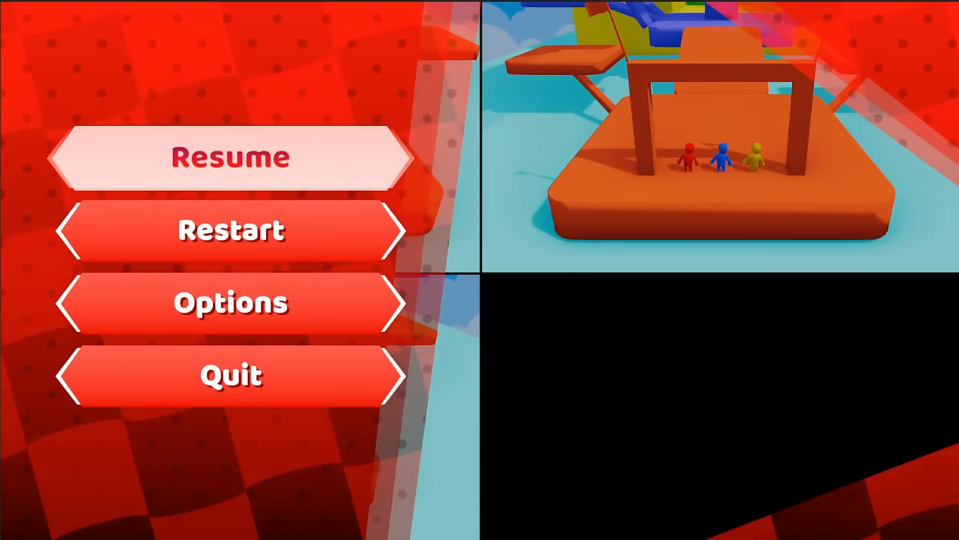
click(231, 157)
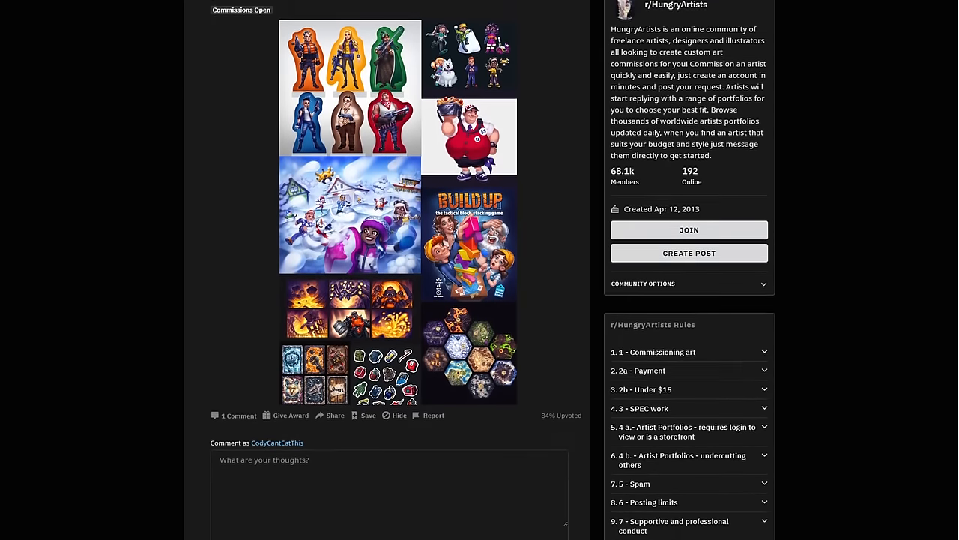
scroll(down, 3)
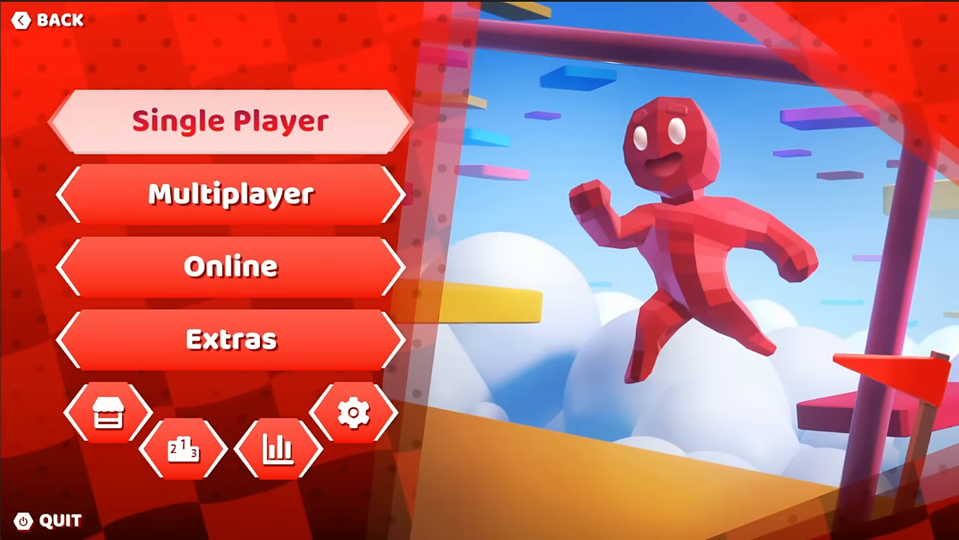
click(231, 194)
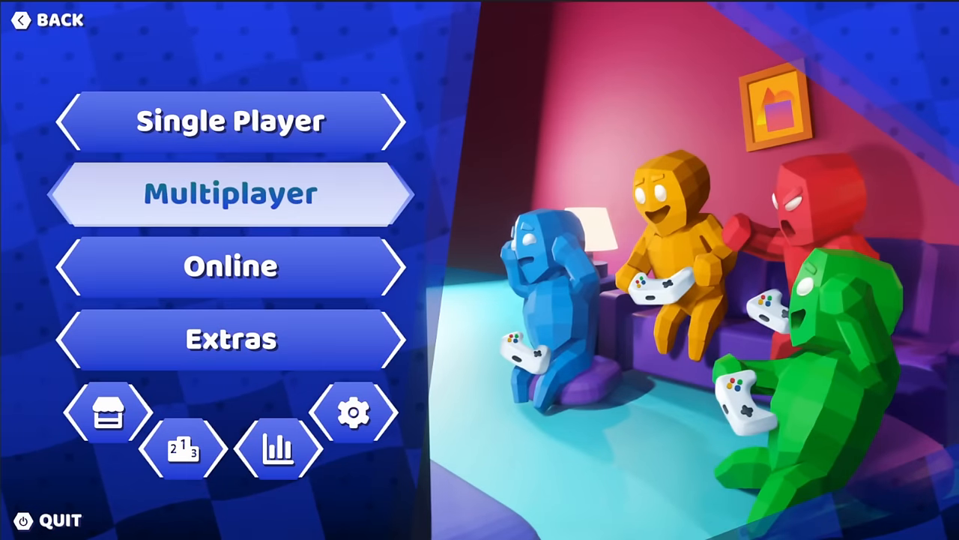
click(231, 339)
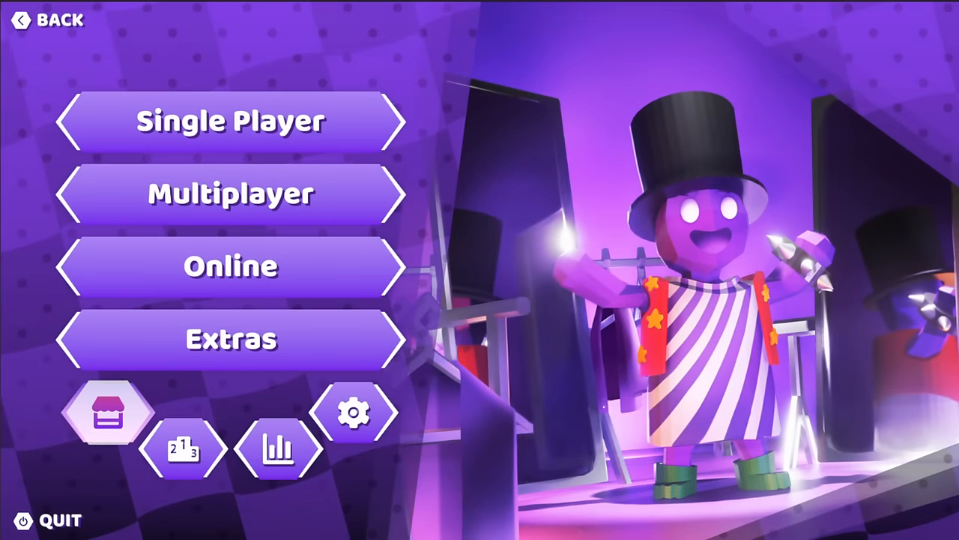
click(279, 446)
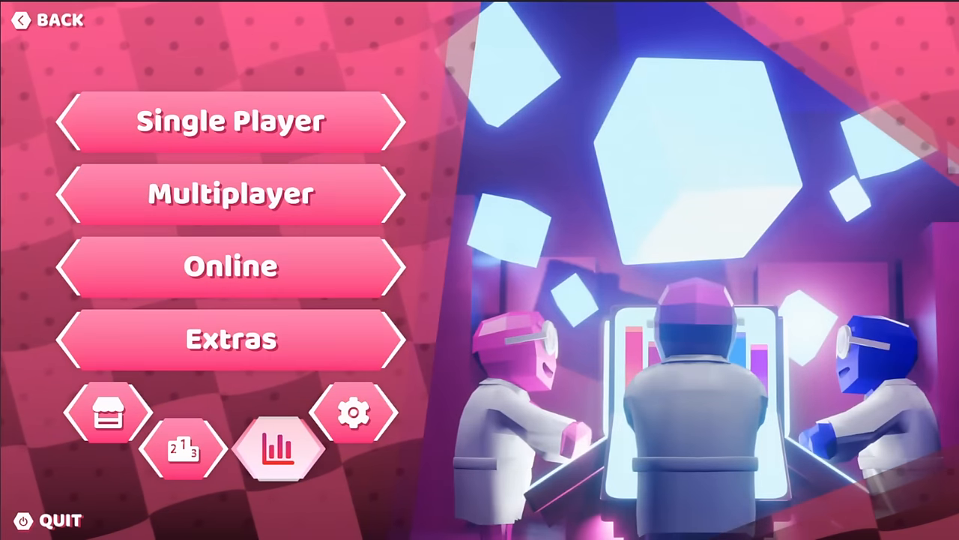
click(354, 411)
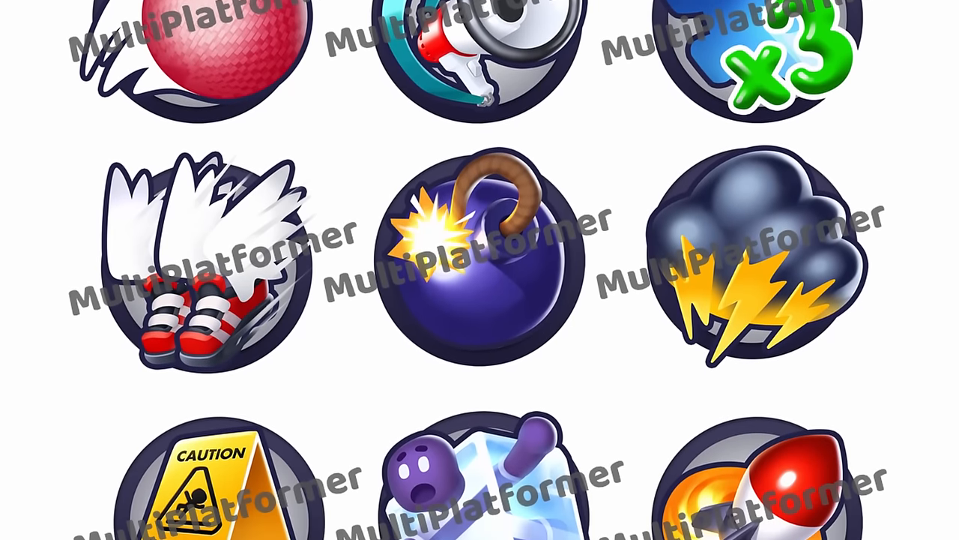
scroll(down, 3)
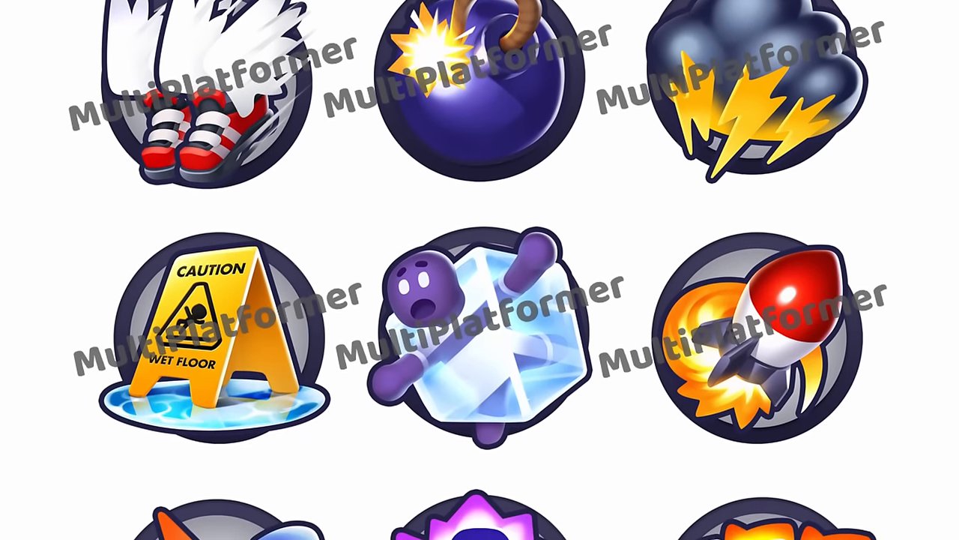